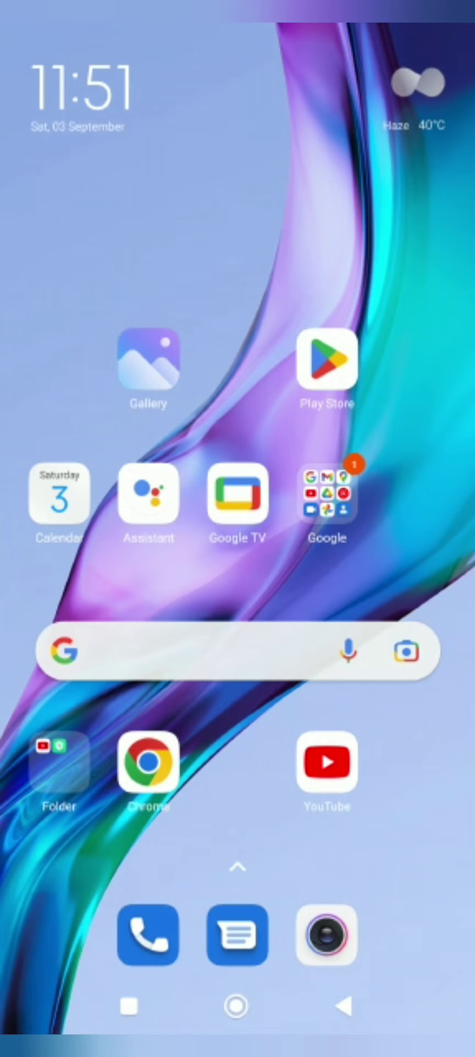
# Search Play Store for "pigeon" and start installing Pigeon Loft Manager (5.28 MB).
pyautogui.click(327, 359)
pyautogui.write('pigeo')
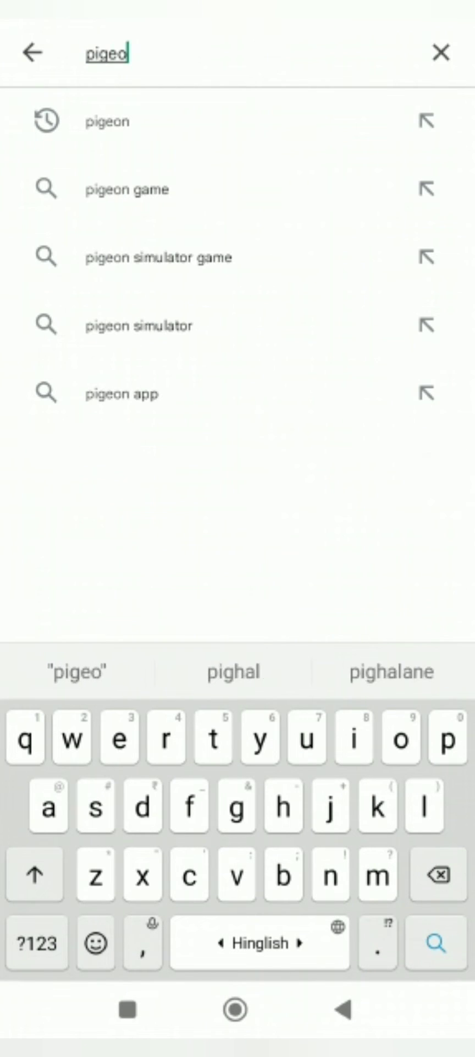
pyautogui.click(106, 121)
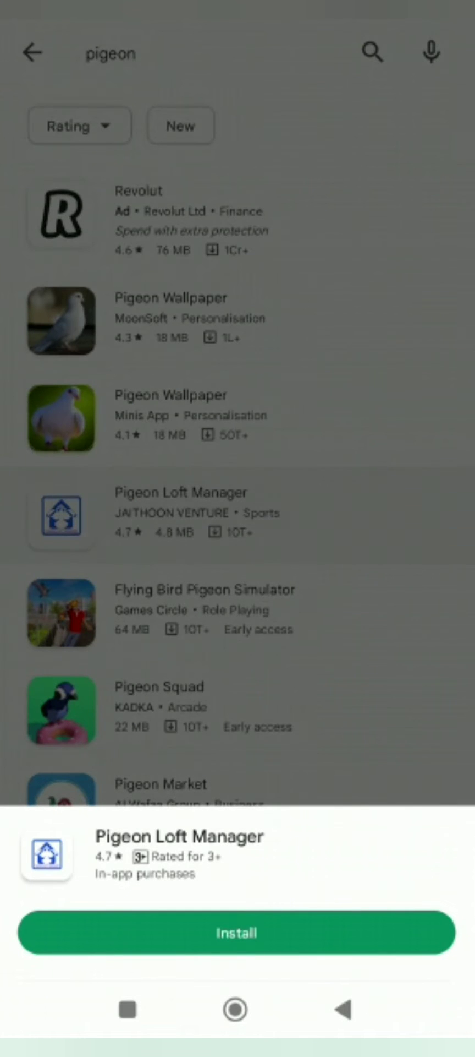
pyautogui.click(237, 933)
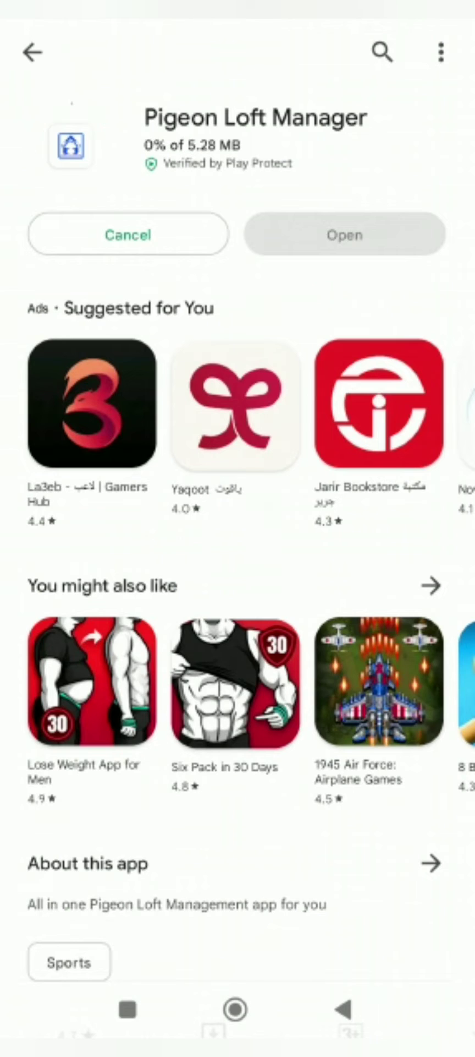
# Read Pigeon Loft Manager's full description and App info while it installs.
pyautogui.scroll(-3)
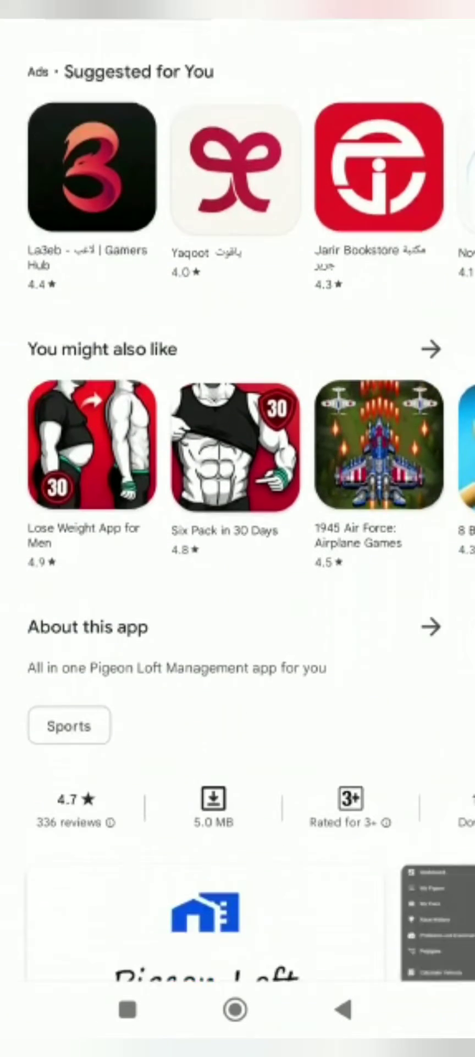
pyautogui.click(430, 626)
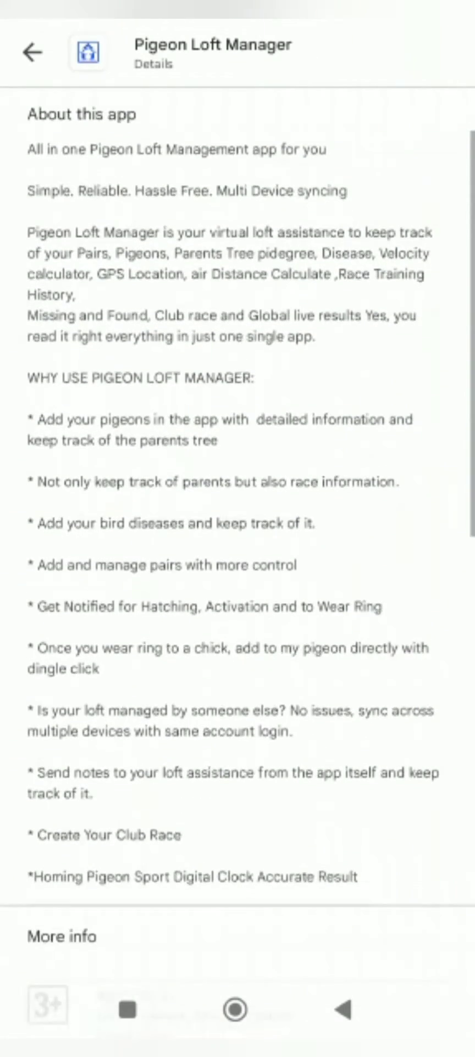
pyautogui.scroll(-3)
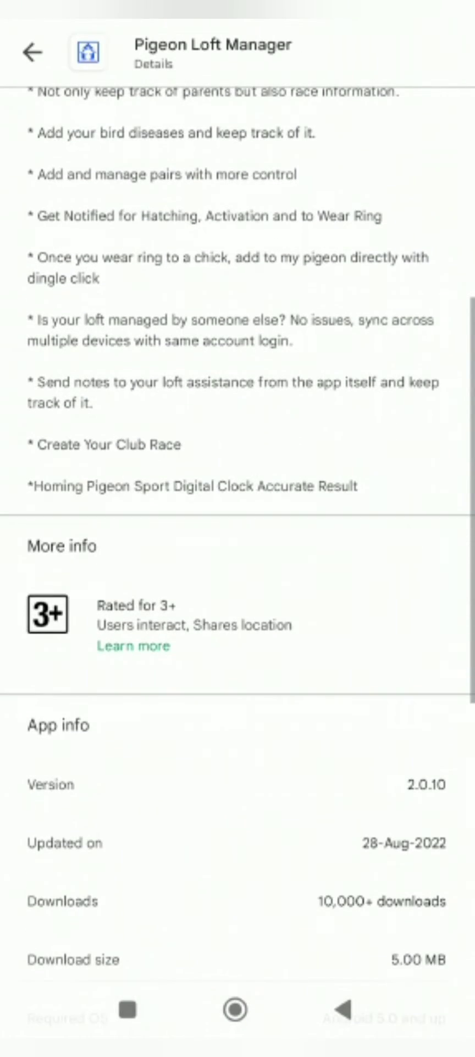
pyautogui.scroll(-3)
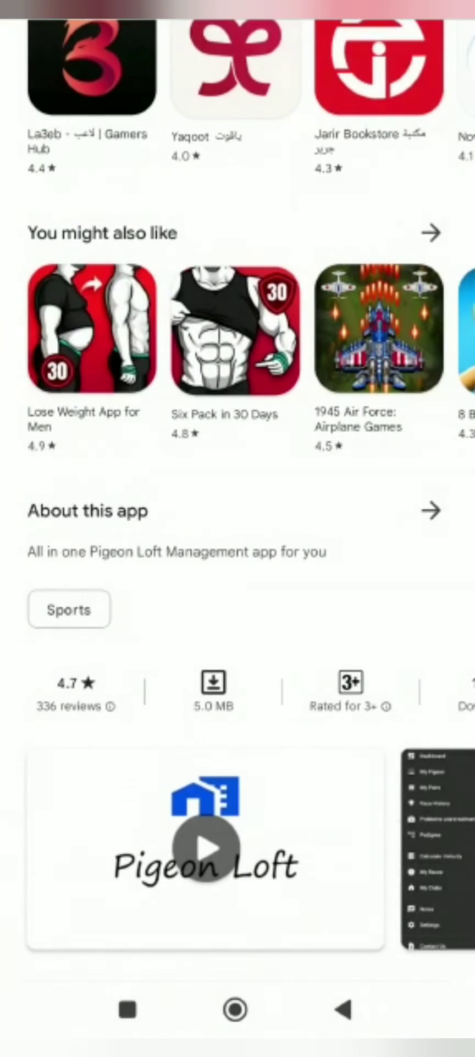
pyautogui.scroll(3)
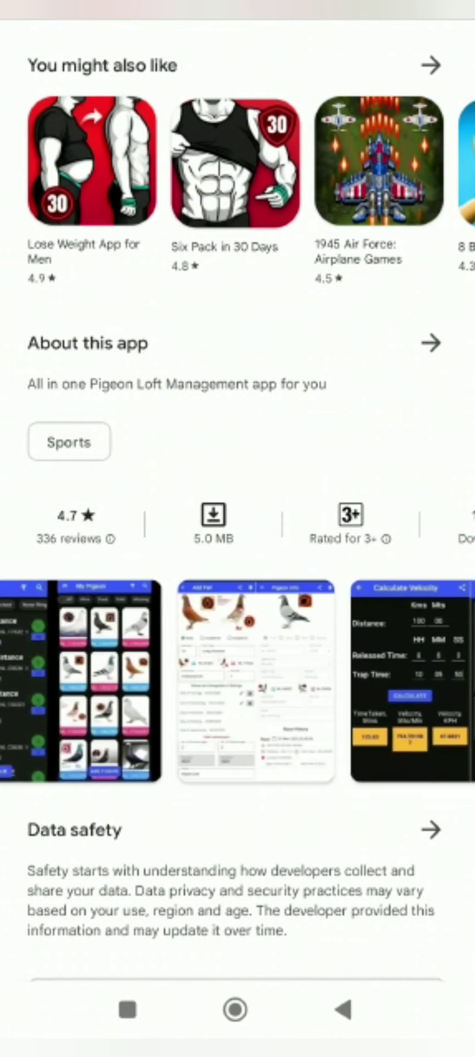
# Browse the app's screenshots and return to its page, now showing Open.
pyautogui.hscroll(-3)
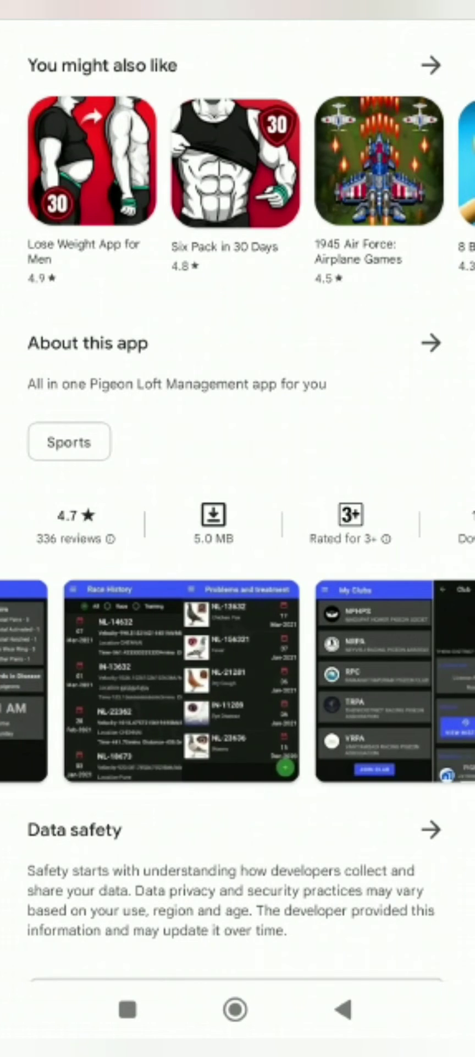
pyautogui.hscroll(-3)
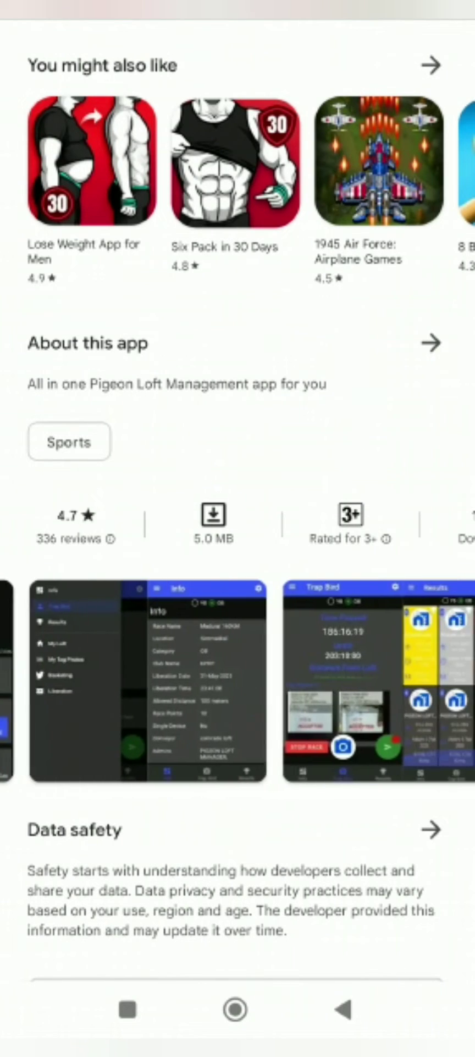
pyautogui.click(146, 679)
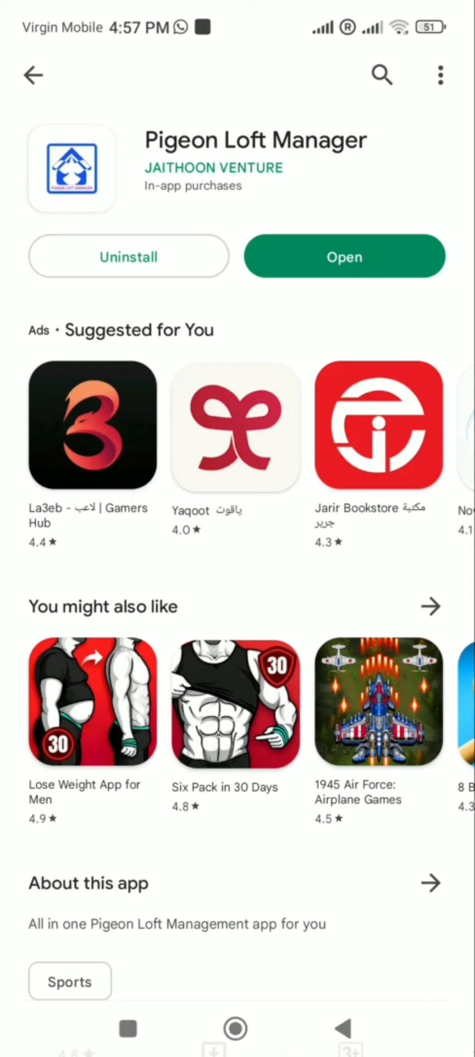
# Launch Pigeon Loft Manager, enter the phone number and request the SMS verification code.
pyautogui.click(344, 256)
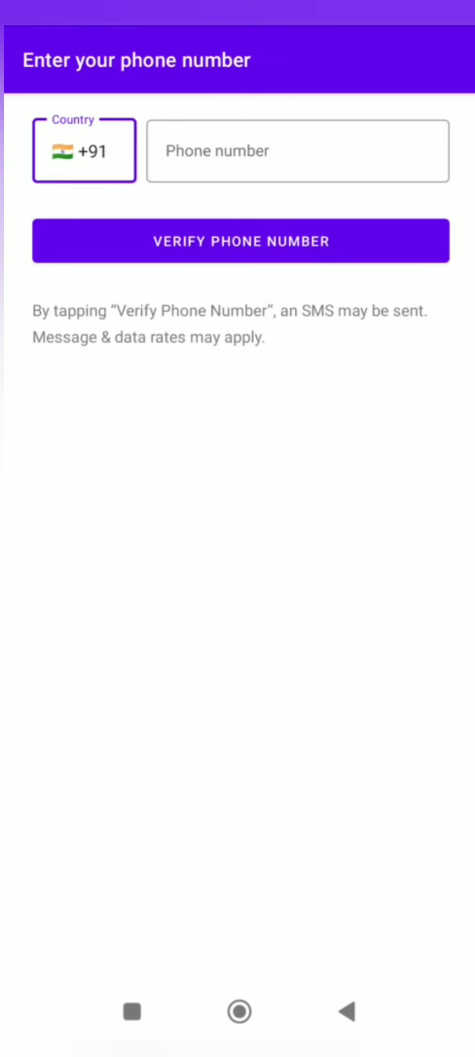
pyautogui.click(297, 151)
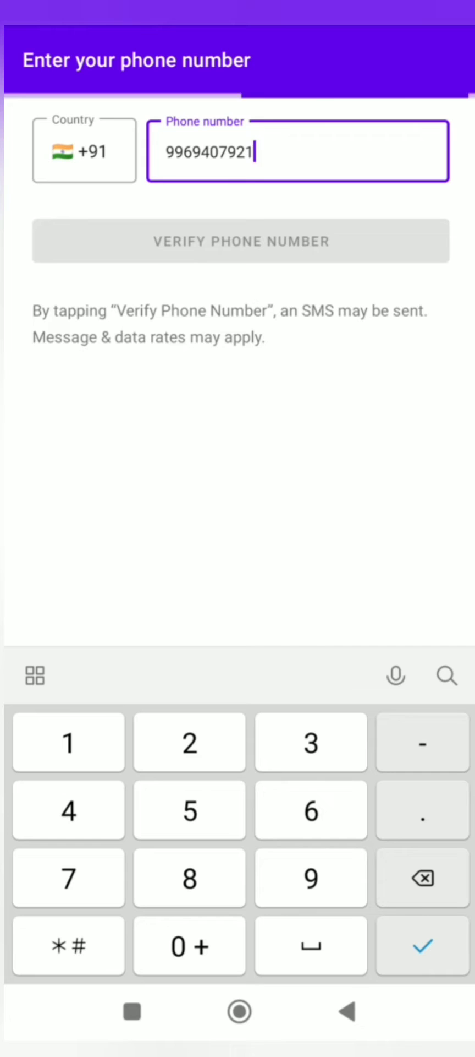
pyautogui.click(240, 241)
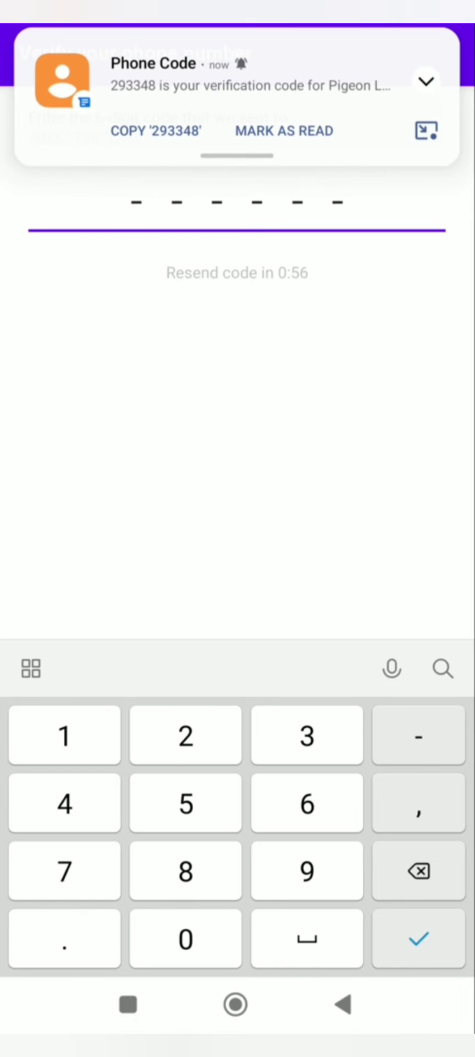
# Enter the received 6-digit SMS code and confirm, reaching the name entry screen.
pyautogui.click(155, 131)
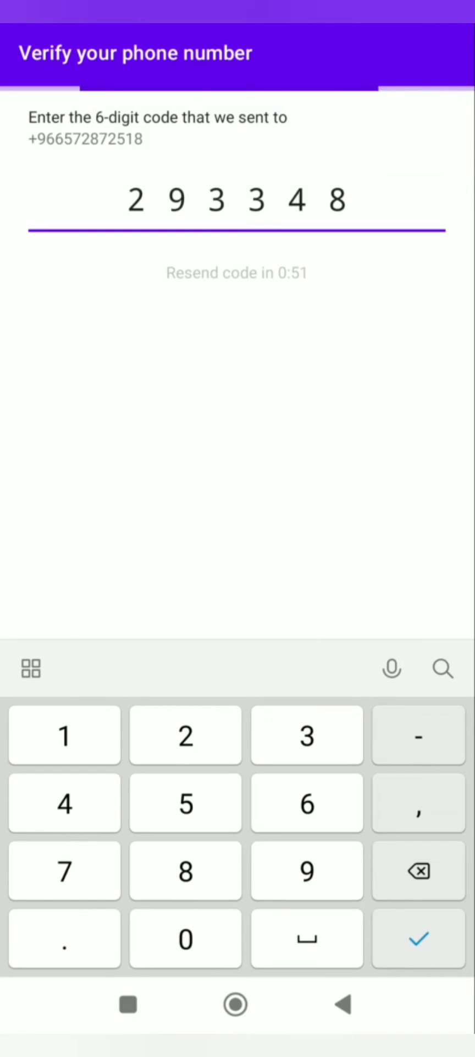
pyautogui.click(417, 938)
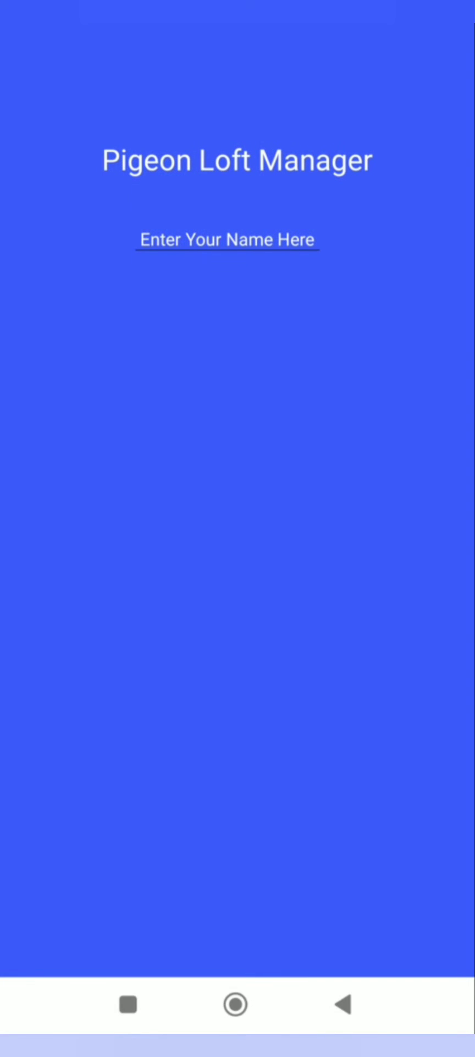
# Submit the loft name "Moon Loft" and land on the dashboard with zero pigeons, pairs, missing and diseased.
pyautogui.click(227, 239)
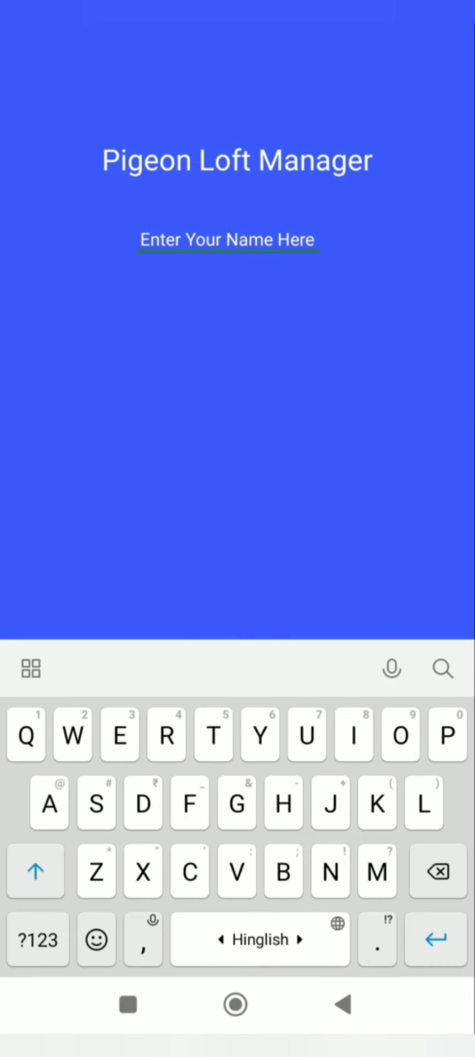
pyautogui.write('Moon Loft')
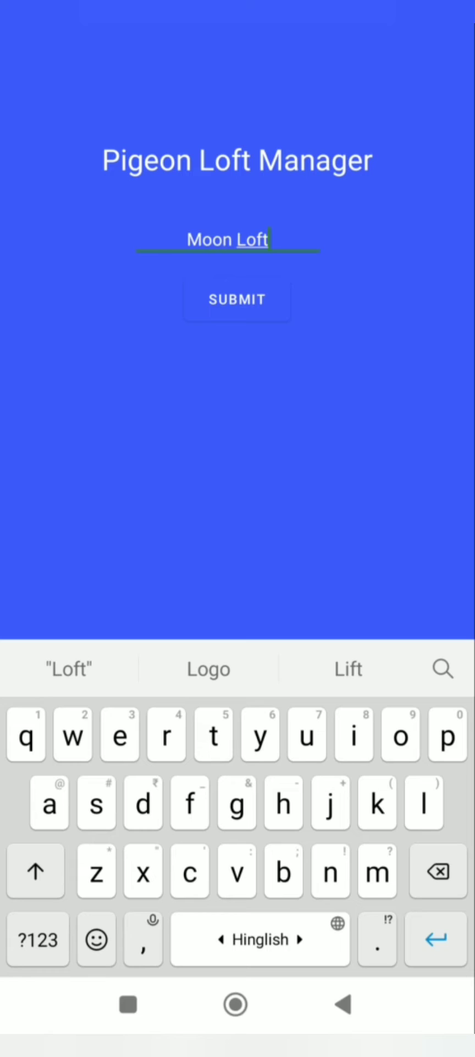
pyautogui.click(236, 299)
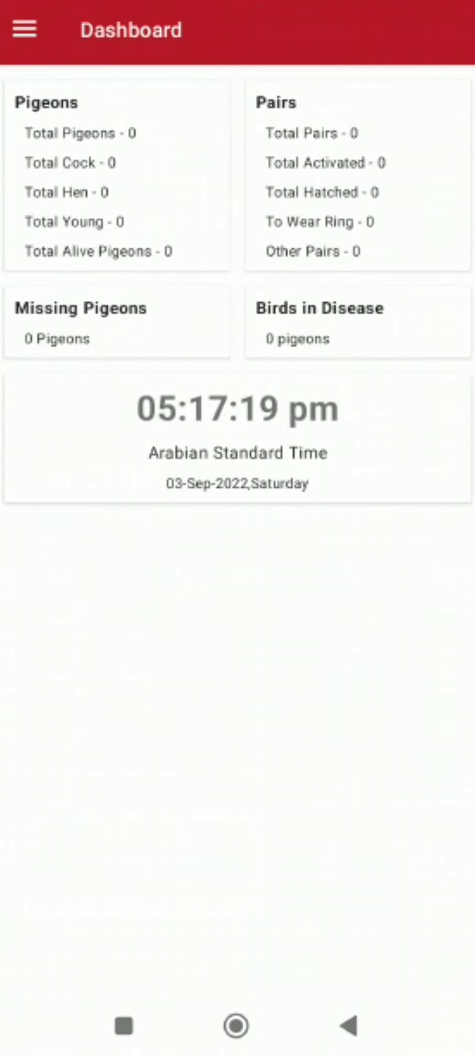
# Show the side menu listing My Pigeon, Race History, Calculate Velocity, pedigree and clubs.
pyautogui.click(26, 30)
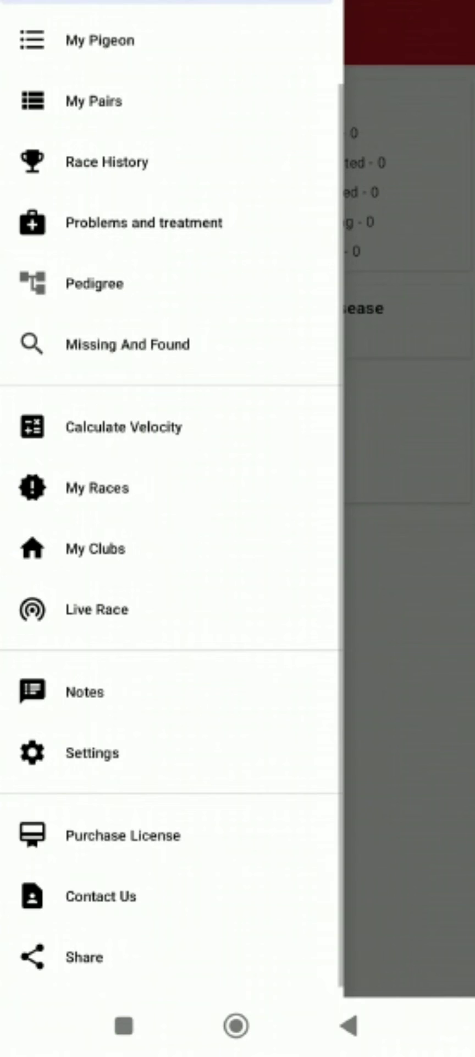
pyautogui.scroll(-3)
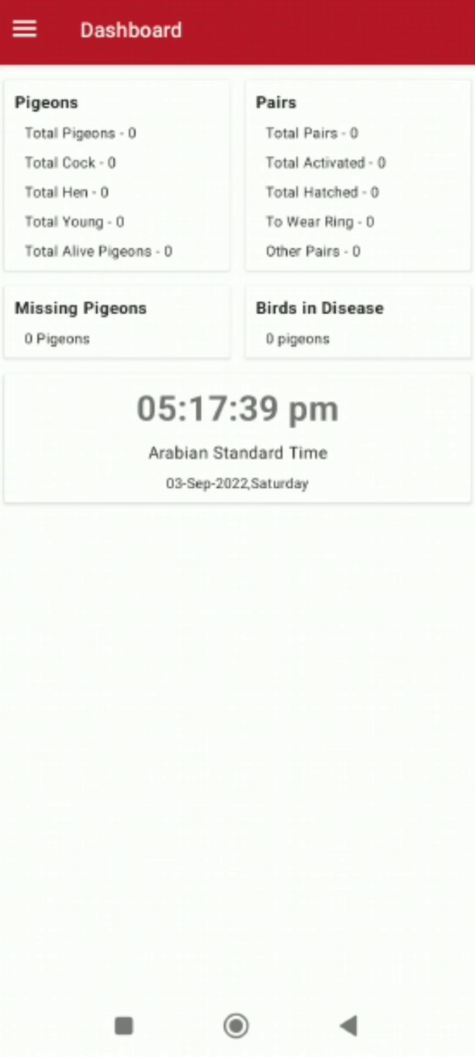
pyautogui.click(25, 30)
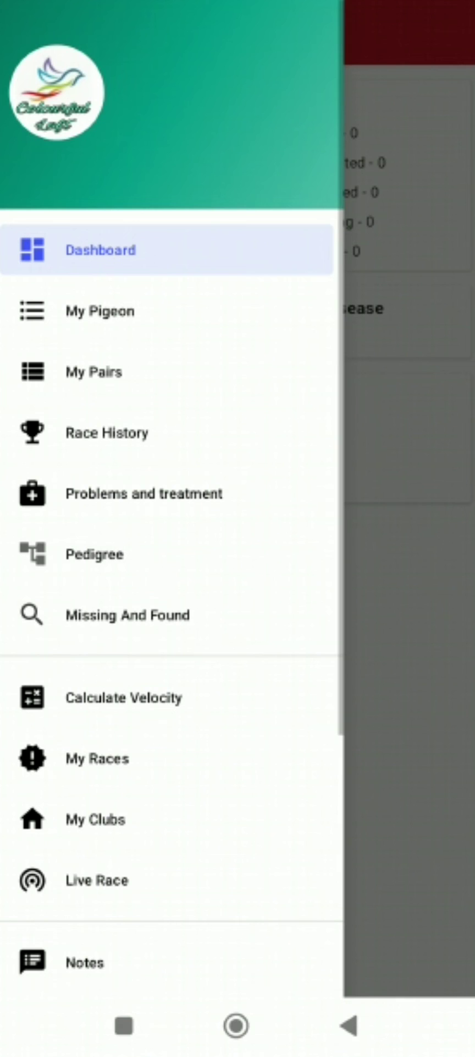
pyautogui.click(128, 614)
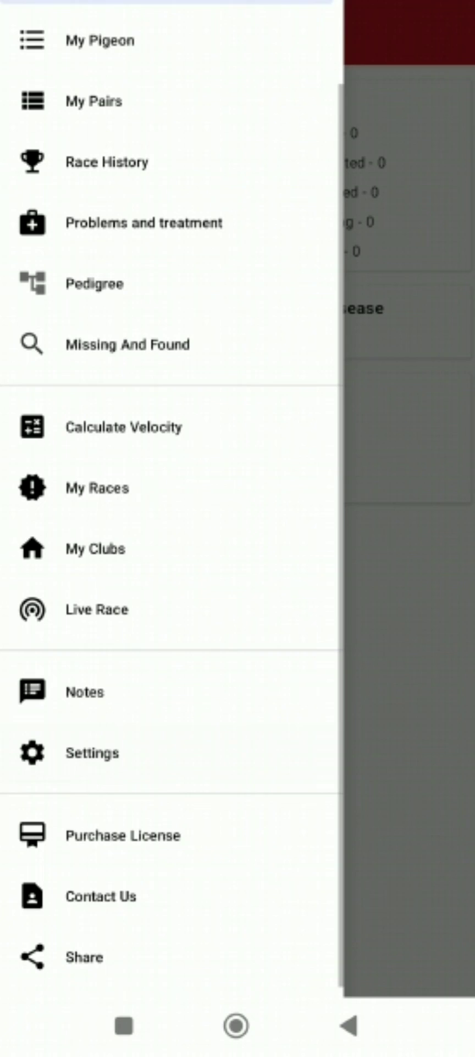
pyautogui.click(122, 835)
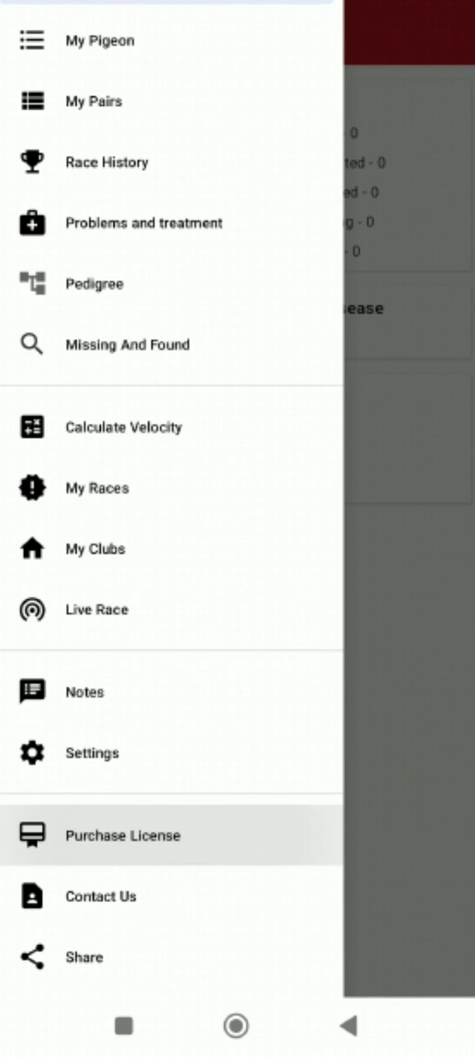
pyautogui.click(101, 896)
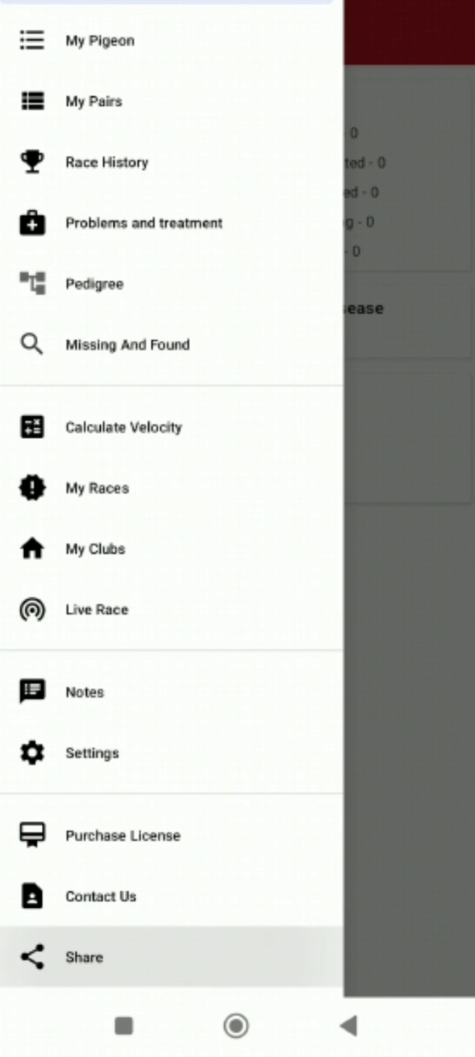
pyautogui.scroll(-3)
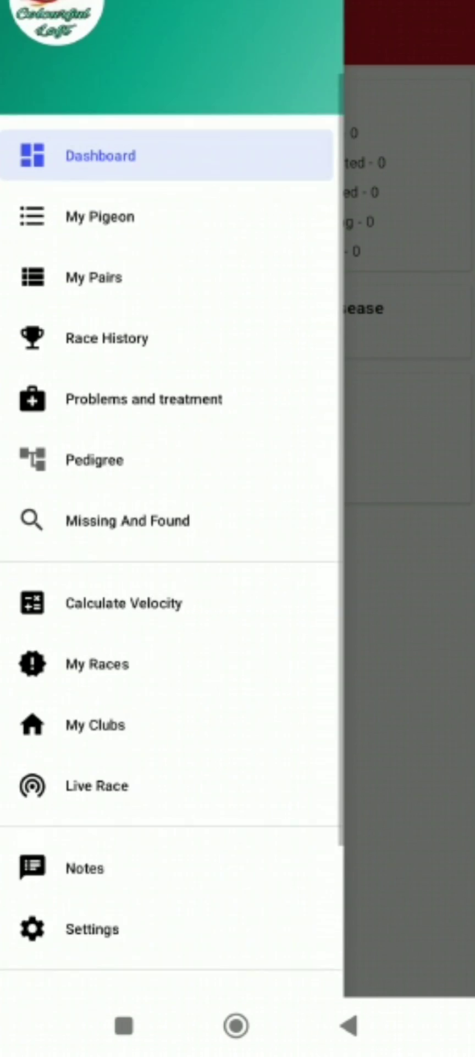